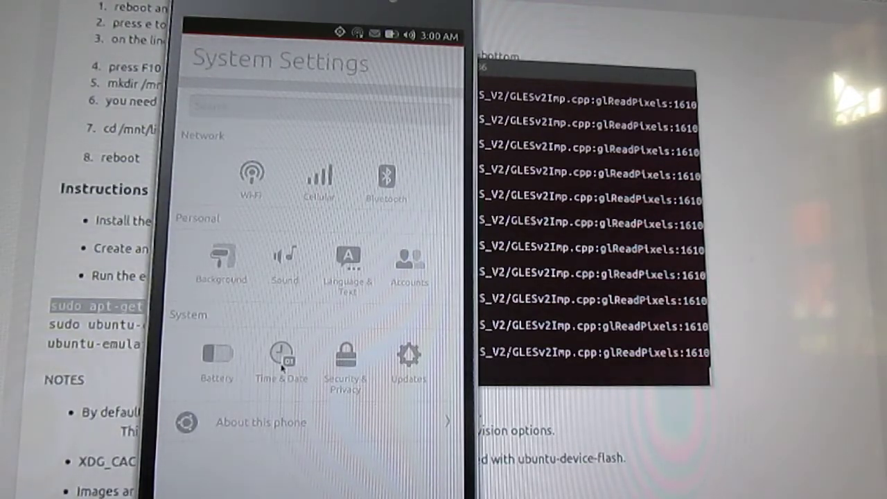
# Enter Time & Date from System Settings, then move on to the web browser.
pyautogui.click(280, 358)
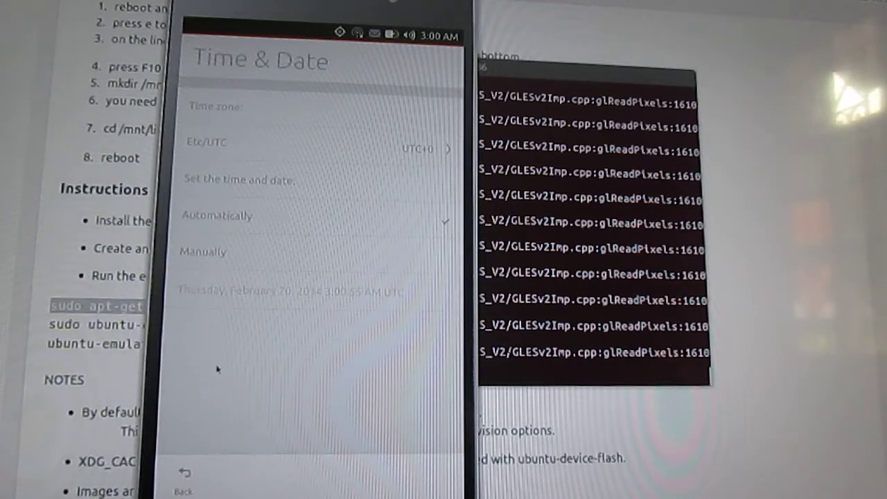
pyautogui.click(183, 472)
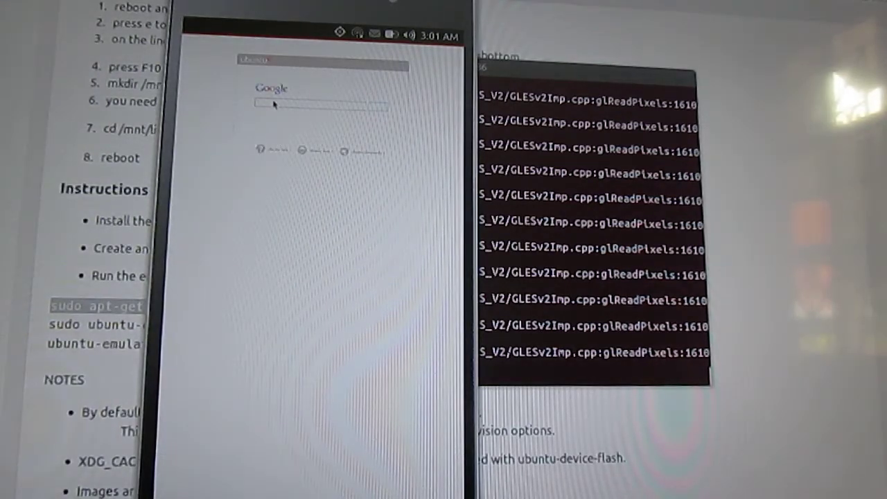
# Search Google for "cnx software" from the phone browser's search box.
pyautogui.click(316, 102)
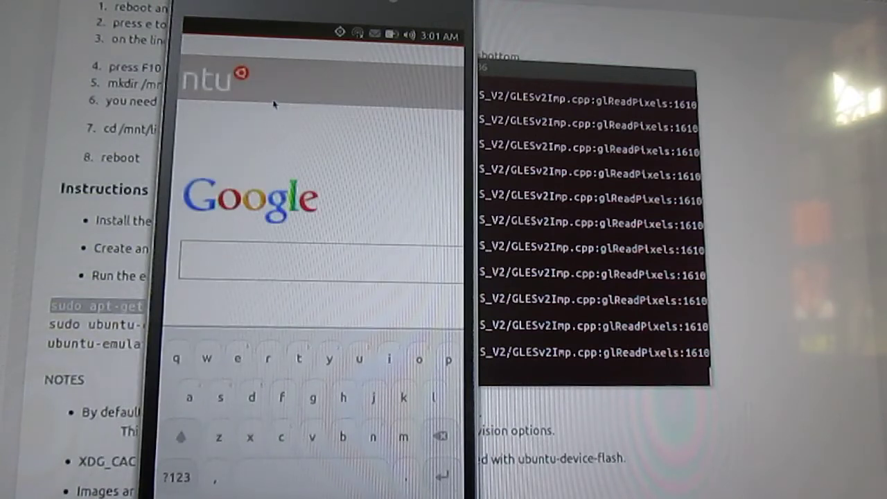
pyautogui.write('d')
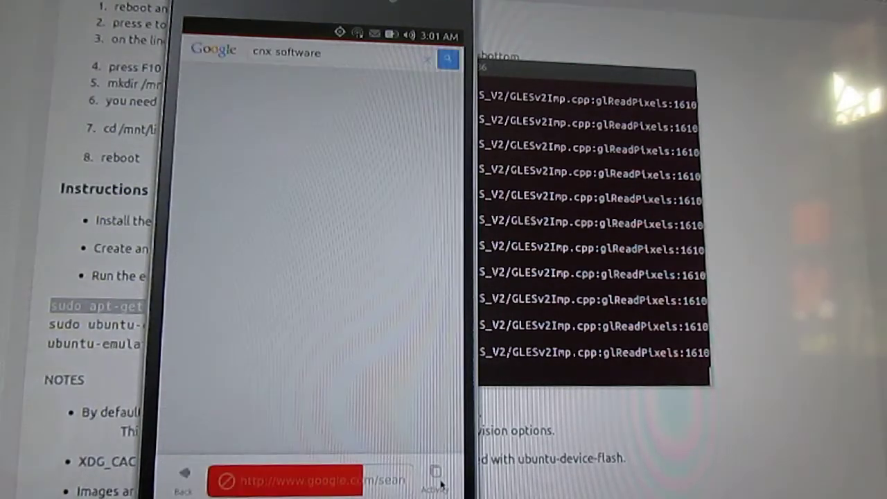
# Reopen the Browser from Recent apps to show the CNX Software website.
pyautogui.click(442, 58)
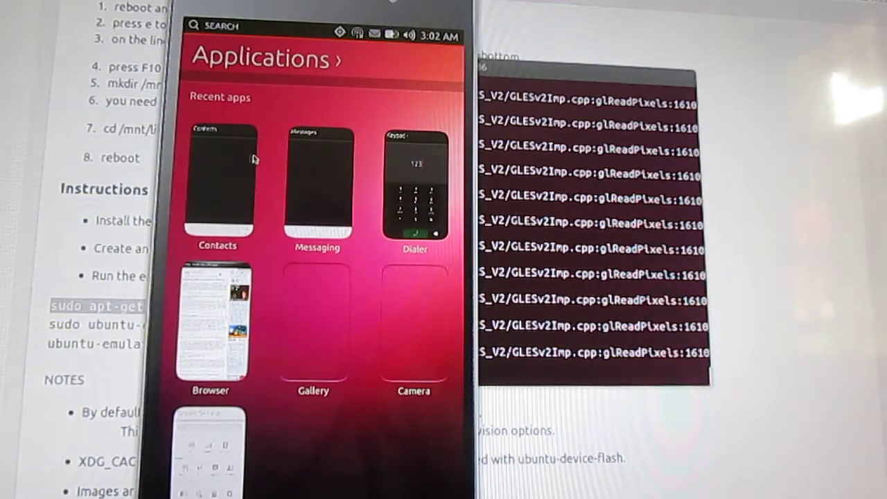
pyautogui.click(210, 325)
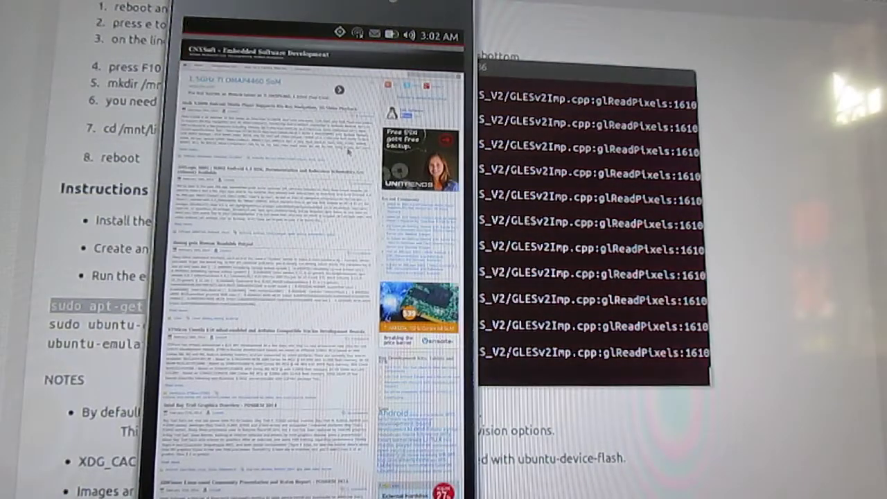